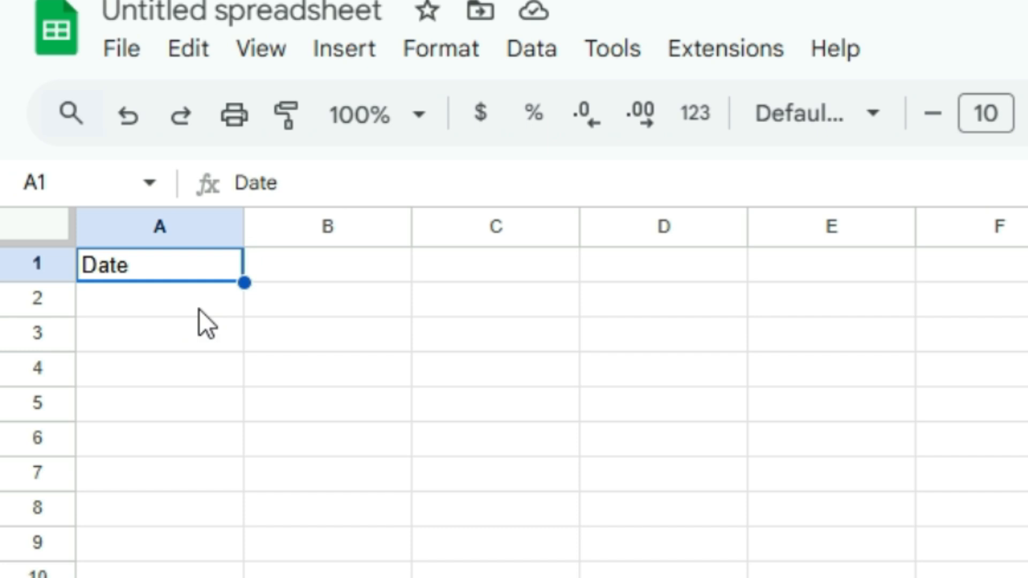
click(160, 298)
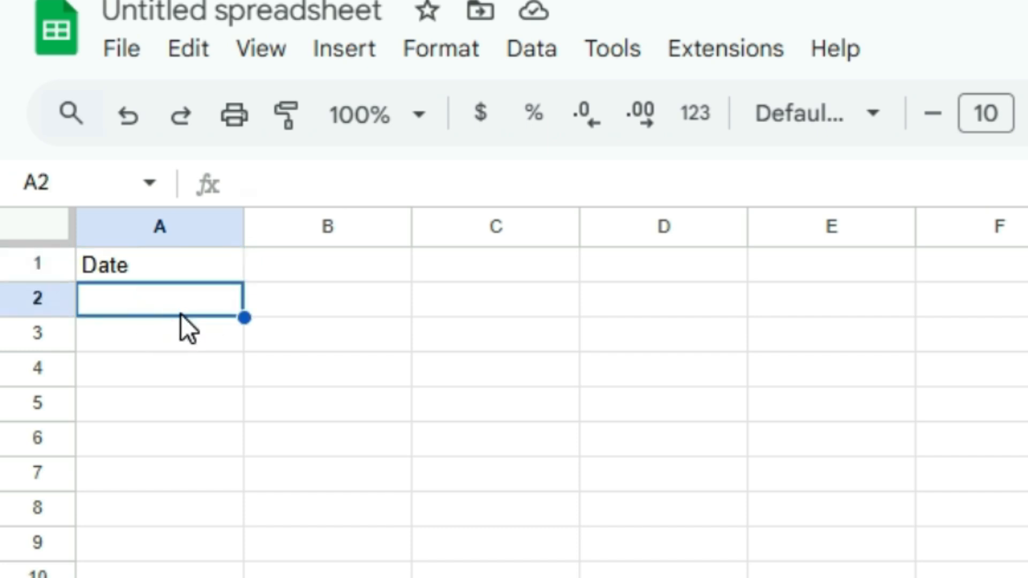
text(@)
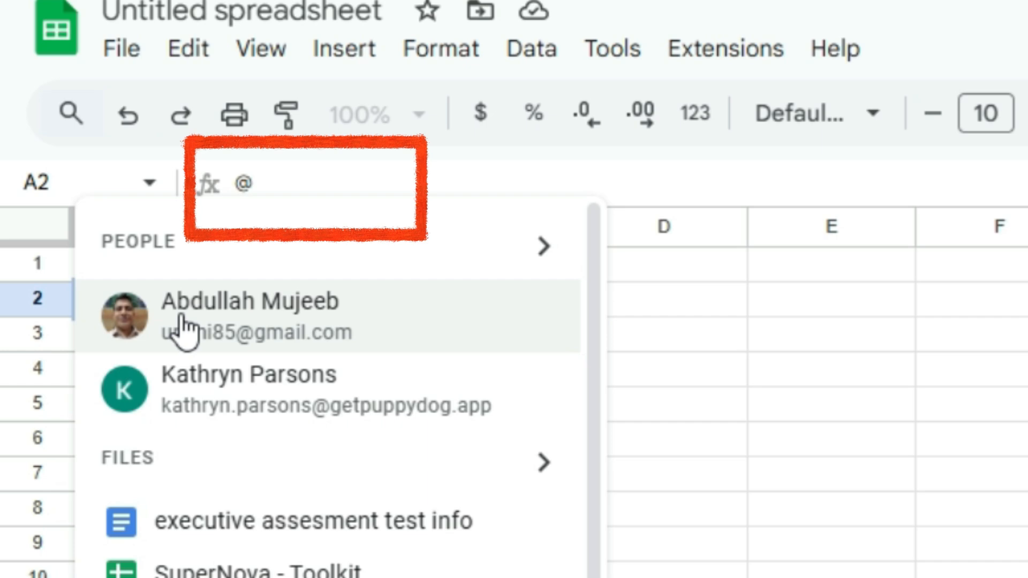
text(date)
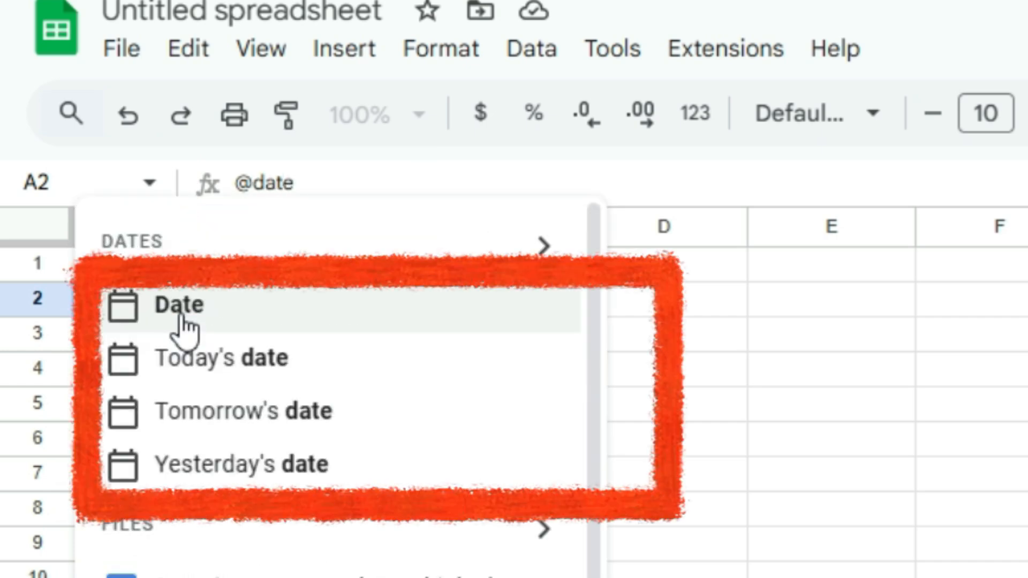
mouse_move(249, 411)
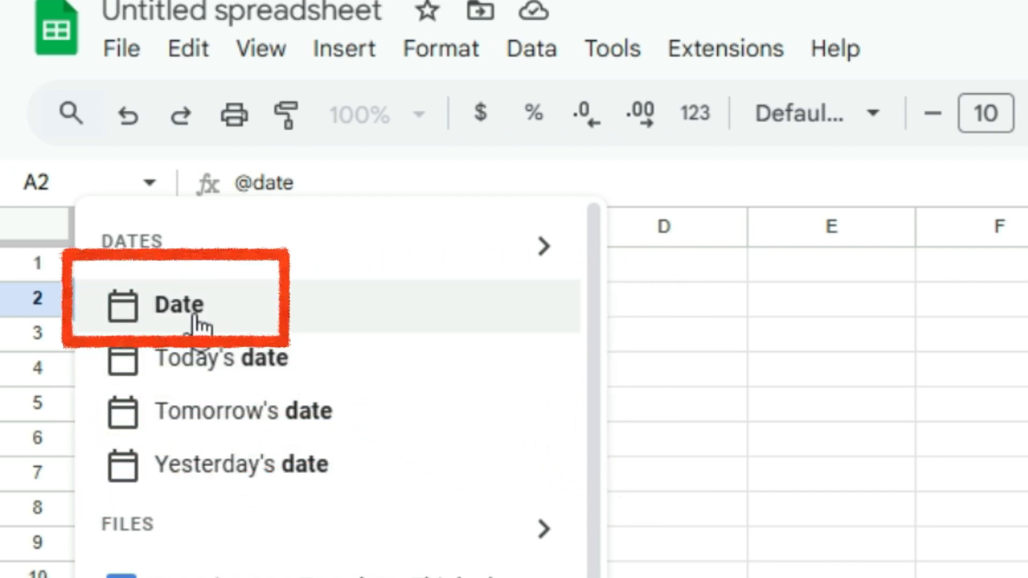
Insert the Date chip and pick 2/8/2025 in A2 and 2/9/2025 in A3 from the calendar
click(176, 303)
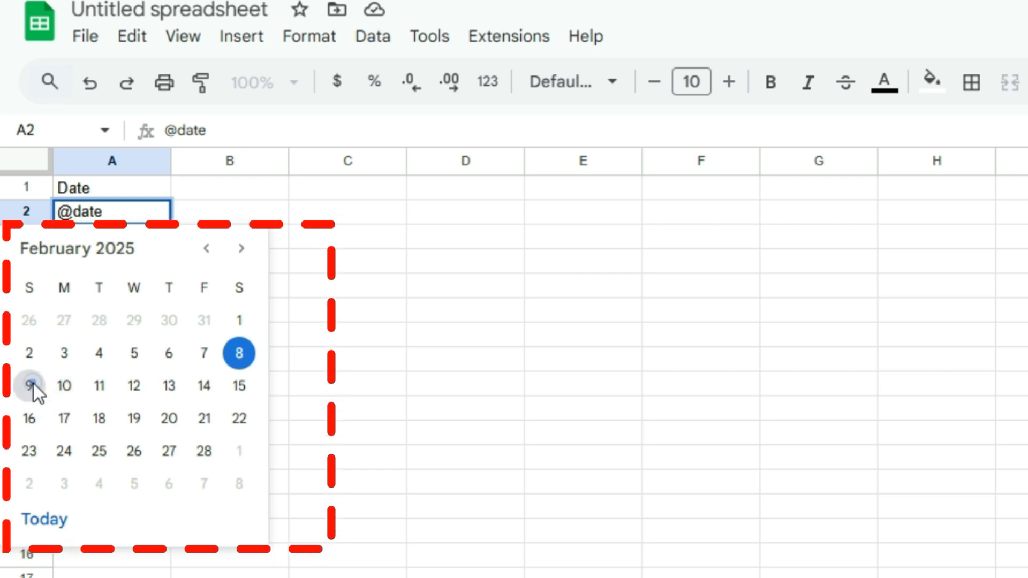
click(28, 386)
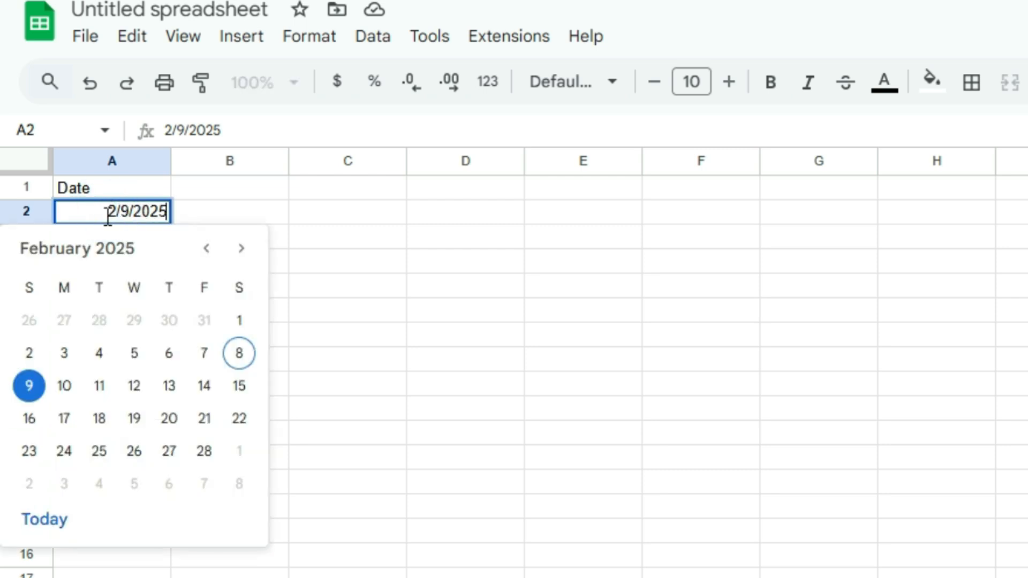
click(239, 352)
text(2/9/2025)
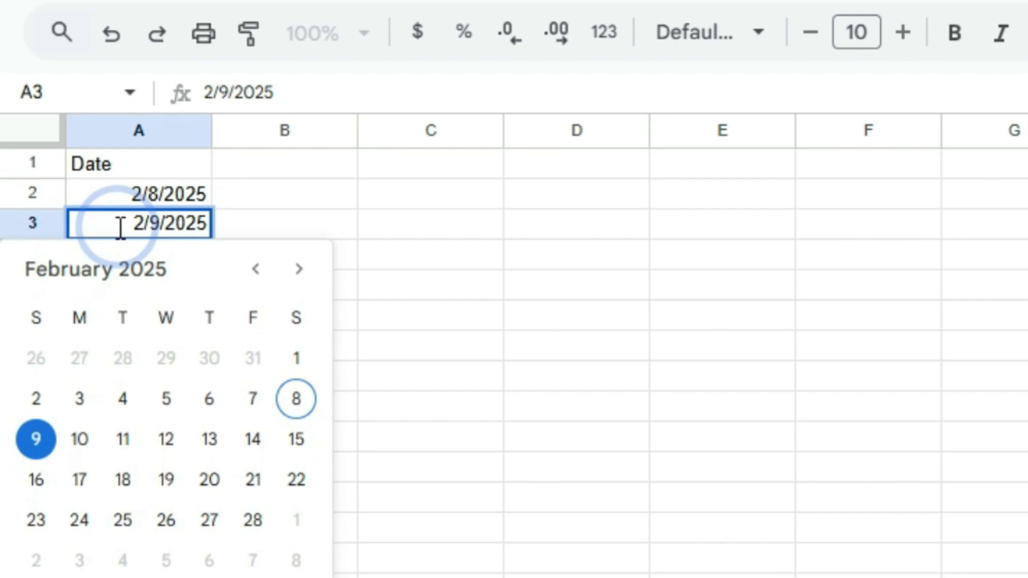
Delete the dates in A2:A5, leaving only the Date header
click(294, 399)
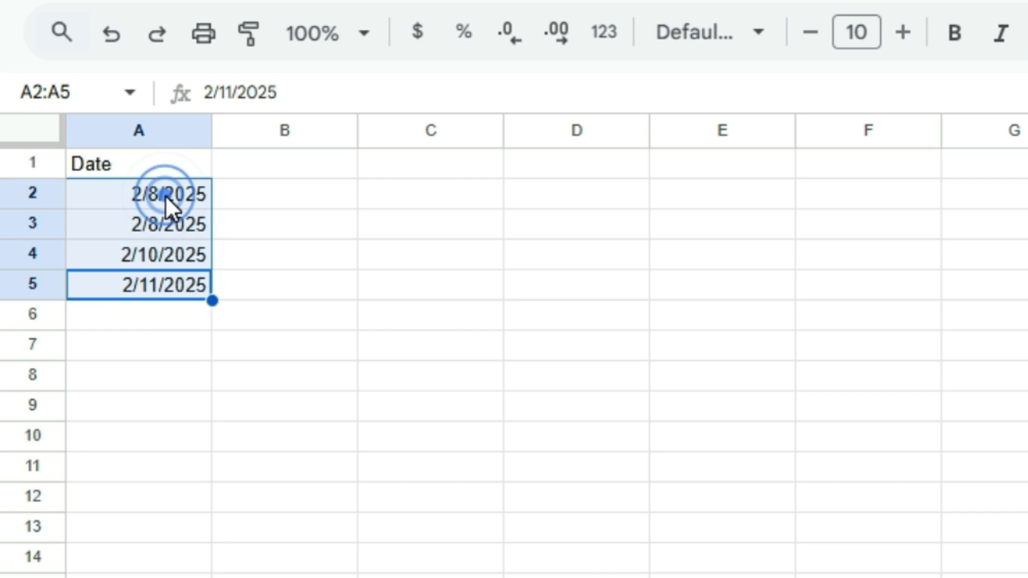
key(Delete)
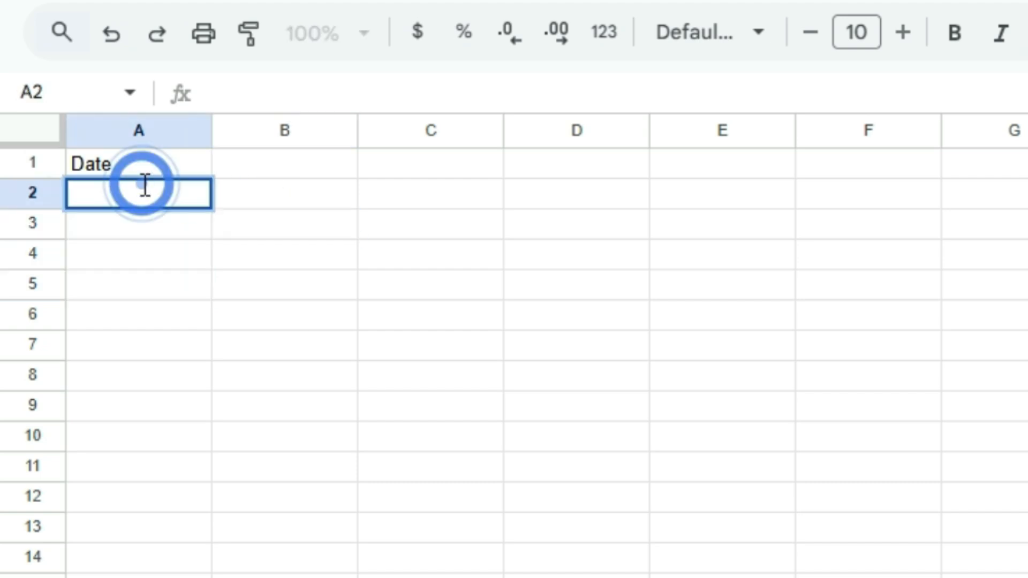
With A2 selected, bring up the Data validation rules panel from the Data menu
click(139, 192)
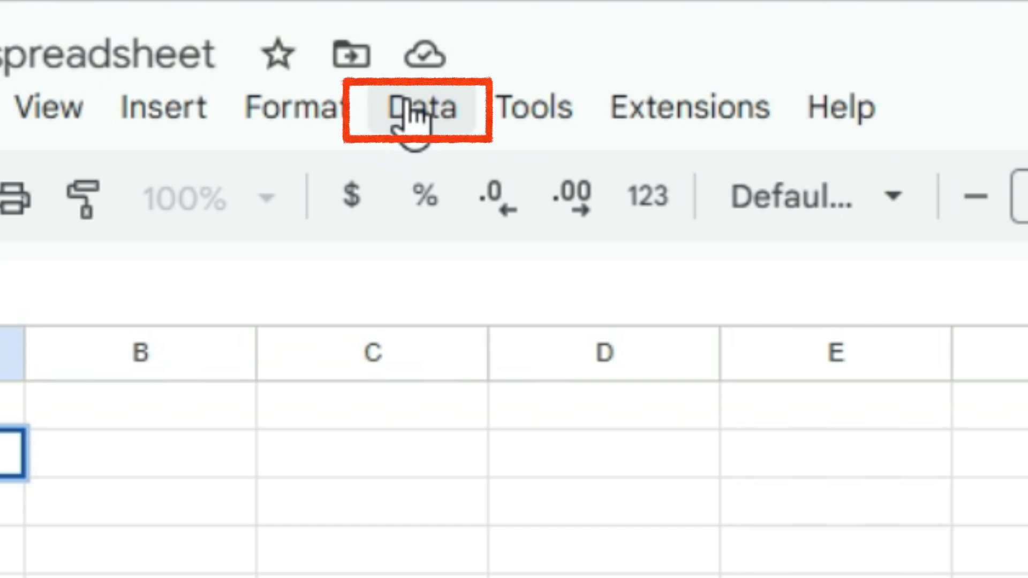
click(418, 107)
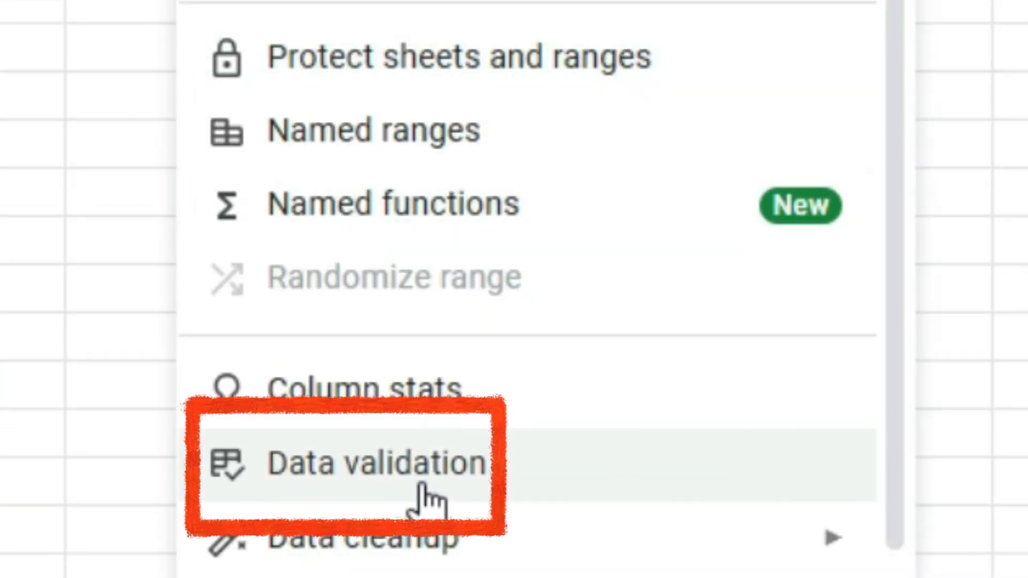
click(376, 463)
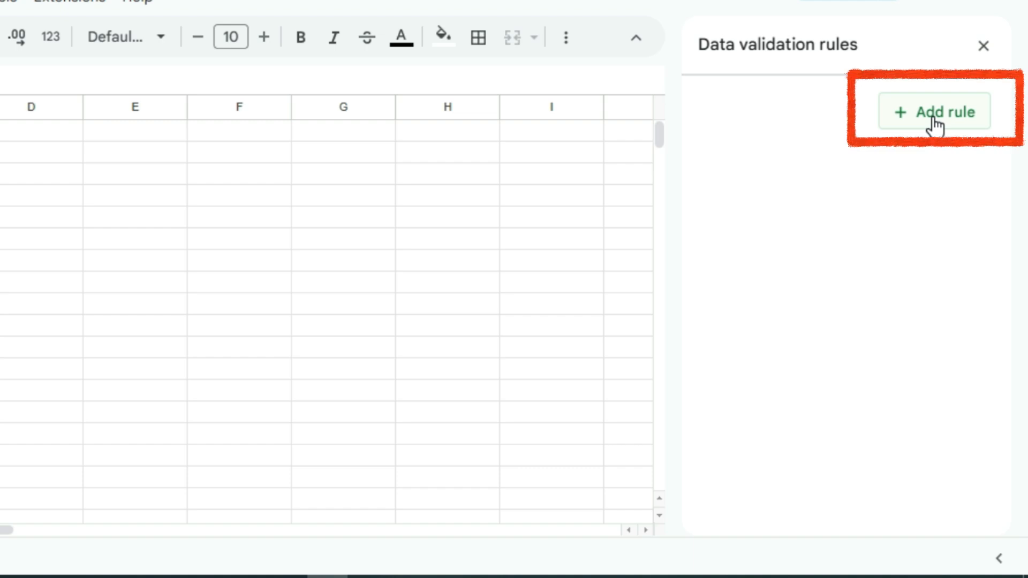
Add an 'Is valid date' validation rule for A2 and confirm with Done
click(936, 111)
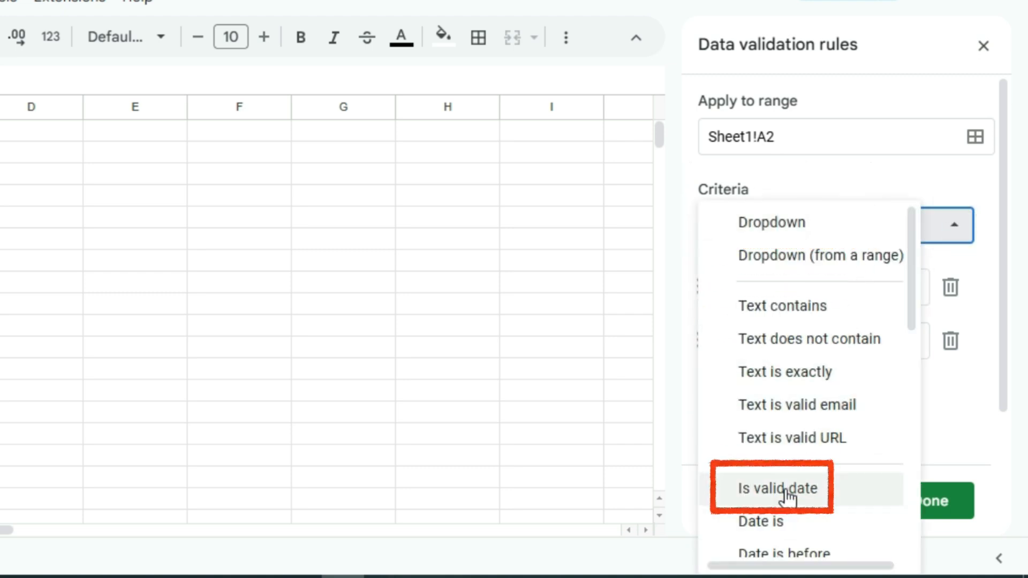
click(778, 488)
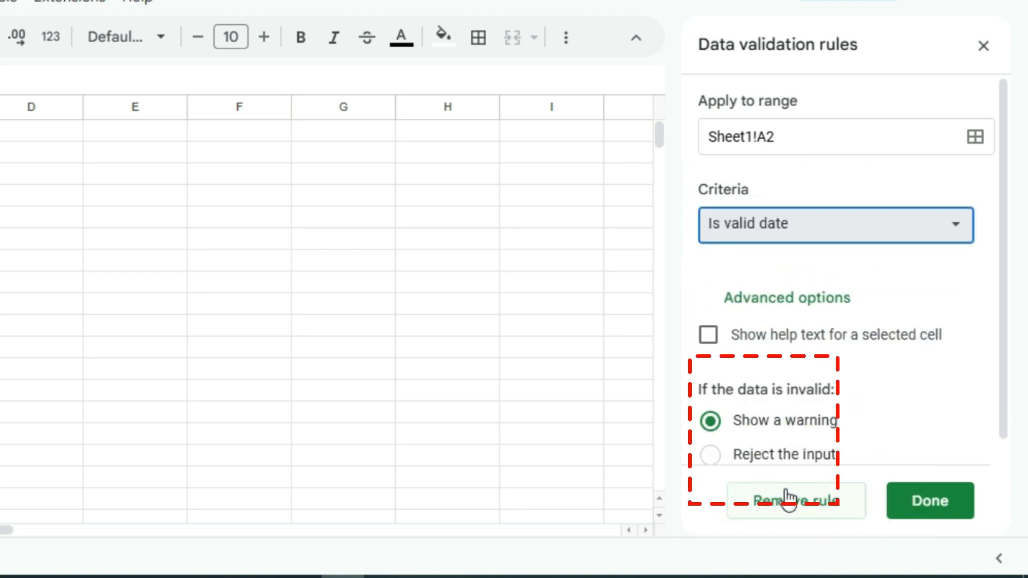
mouse_move(813, 402)
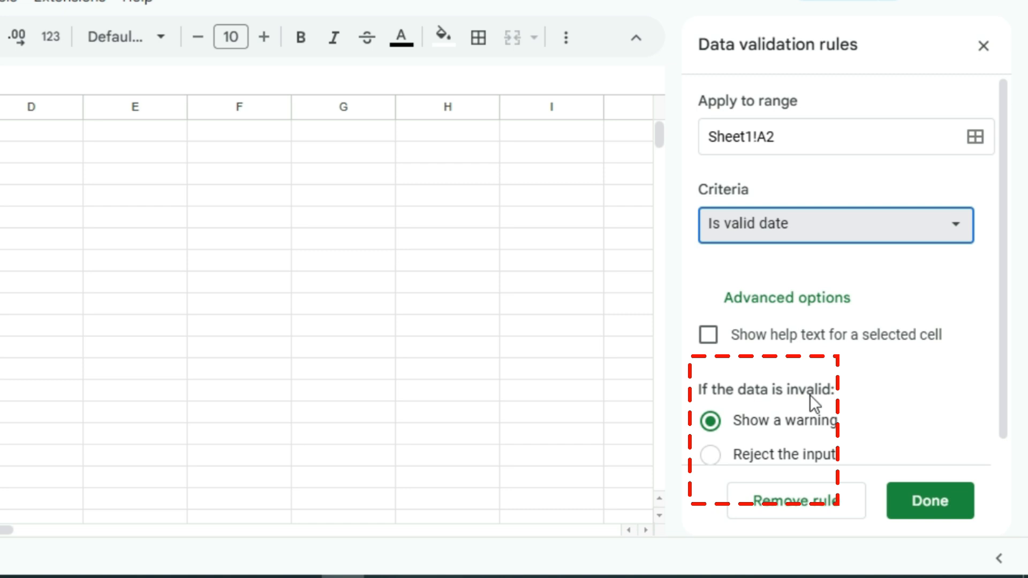
click(930, 502)
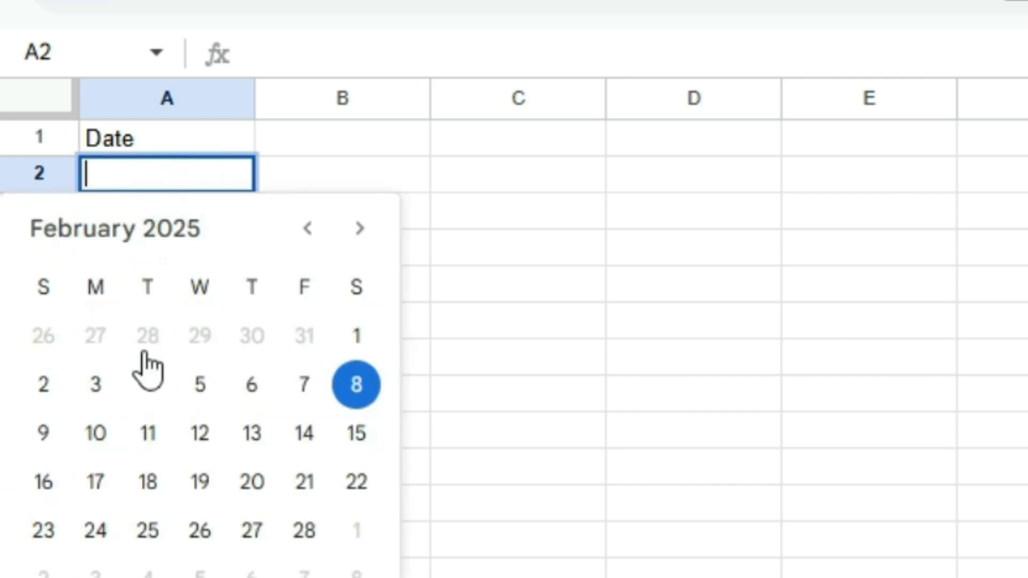
Select A2:A5 and enter 2/8/2025 through the validated date picker
click(43, 434)
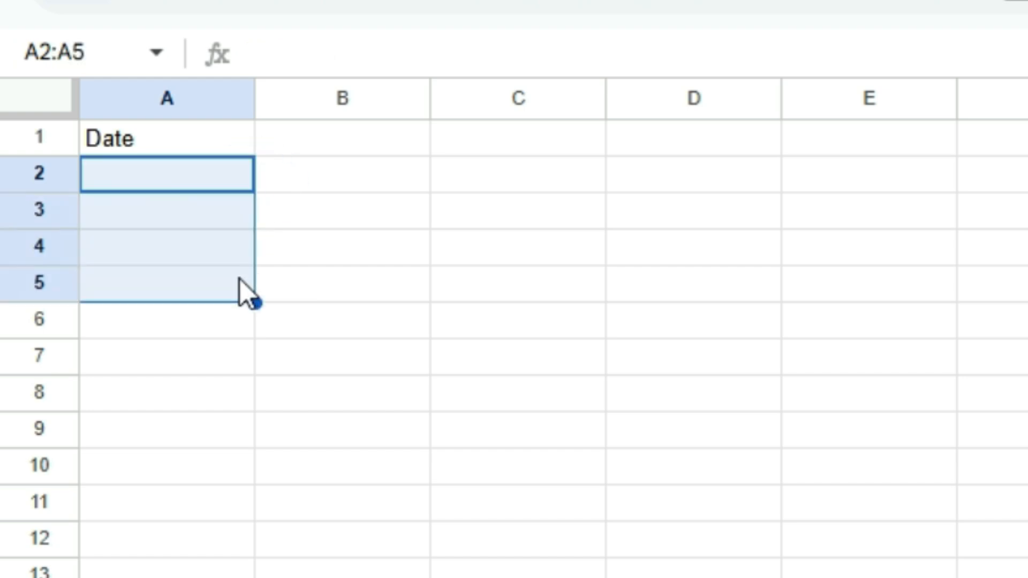
text(2/8/2025)
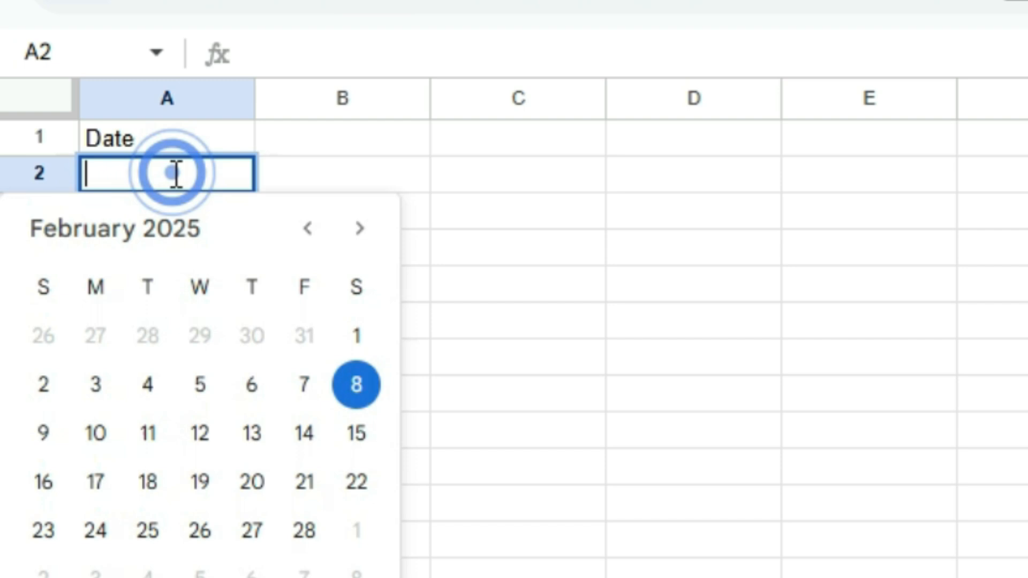
mouse_move(303, 385)
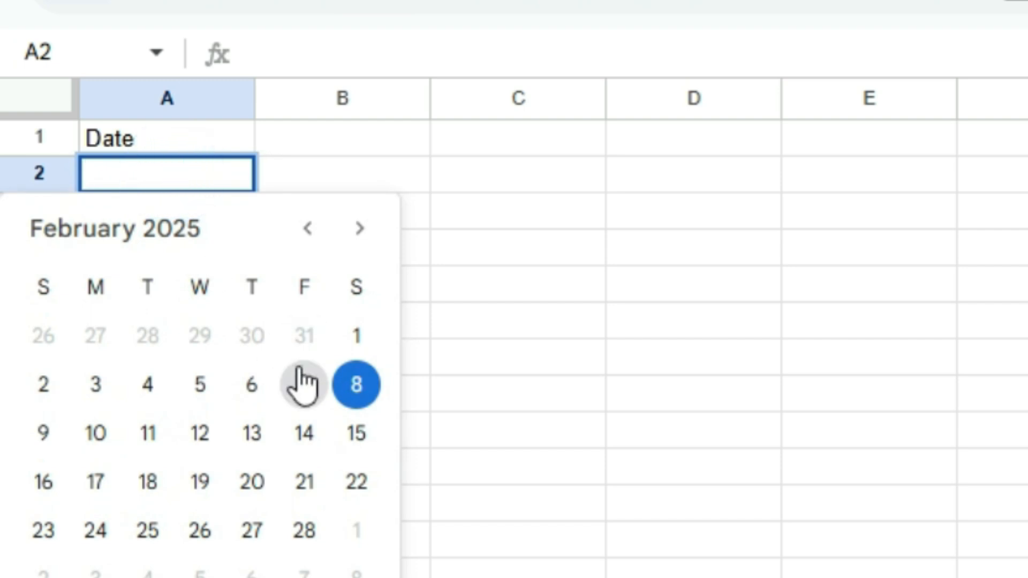